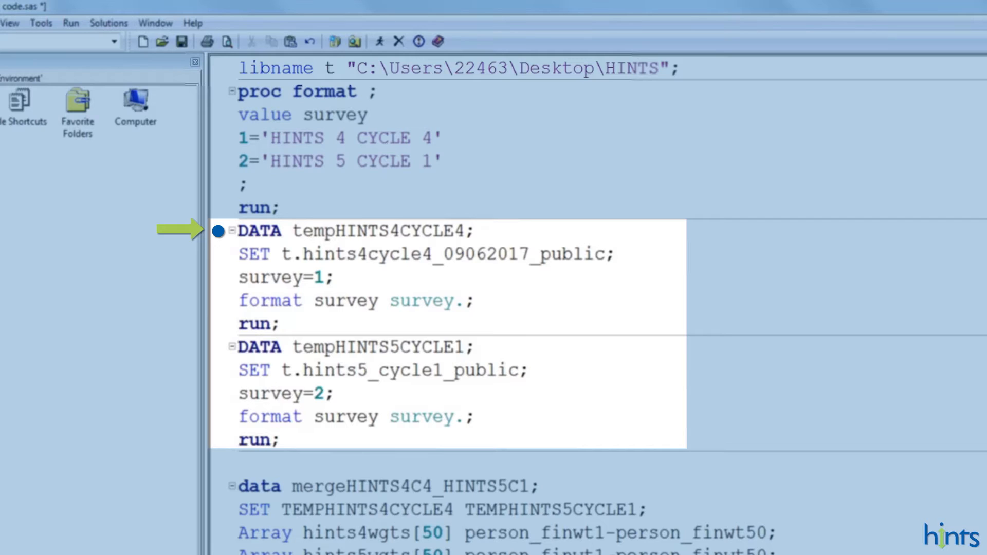
pyautogui.scroll(-3)
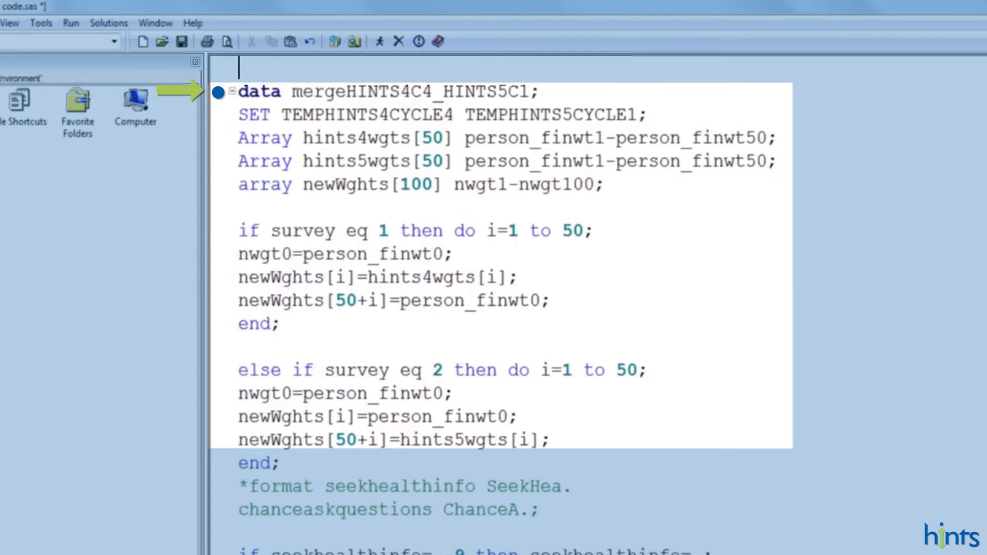